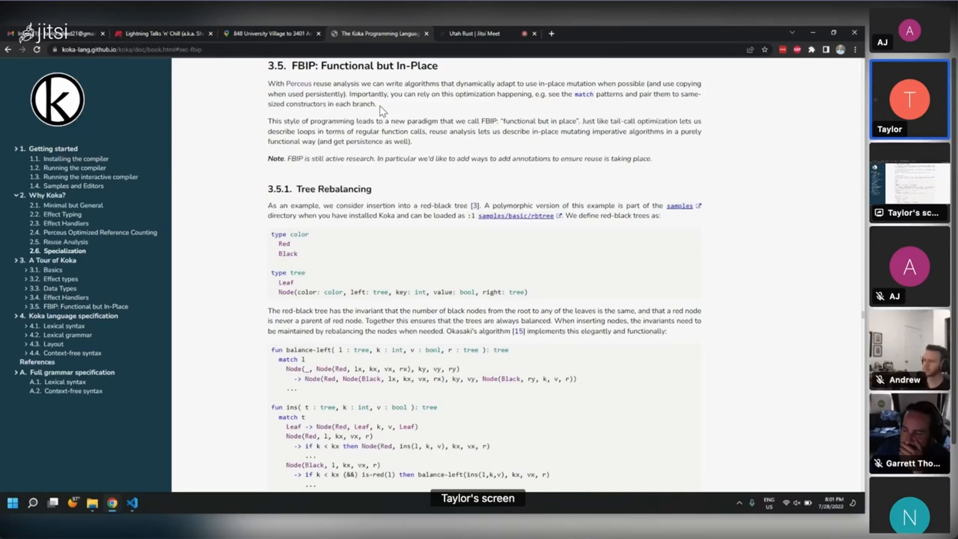
{"action": "mouse_move", "coordinate": [375, 103]}
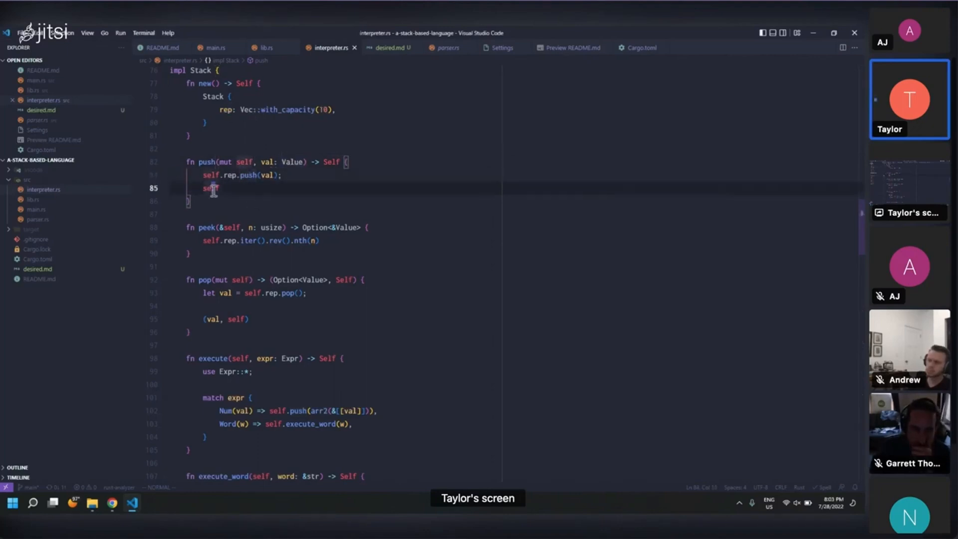
{"action": "scroll", "scroll_direction": "down", "scroll_amount": 3}
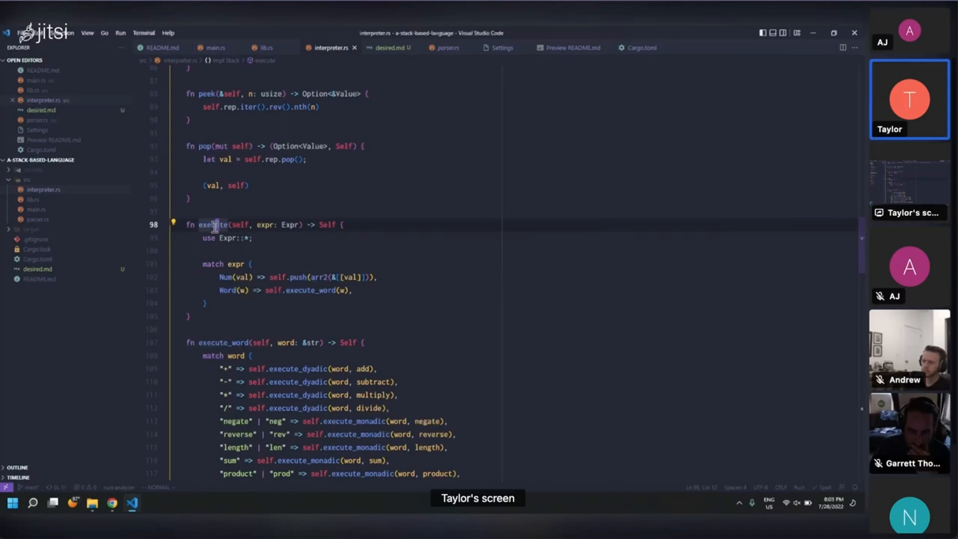